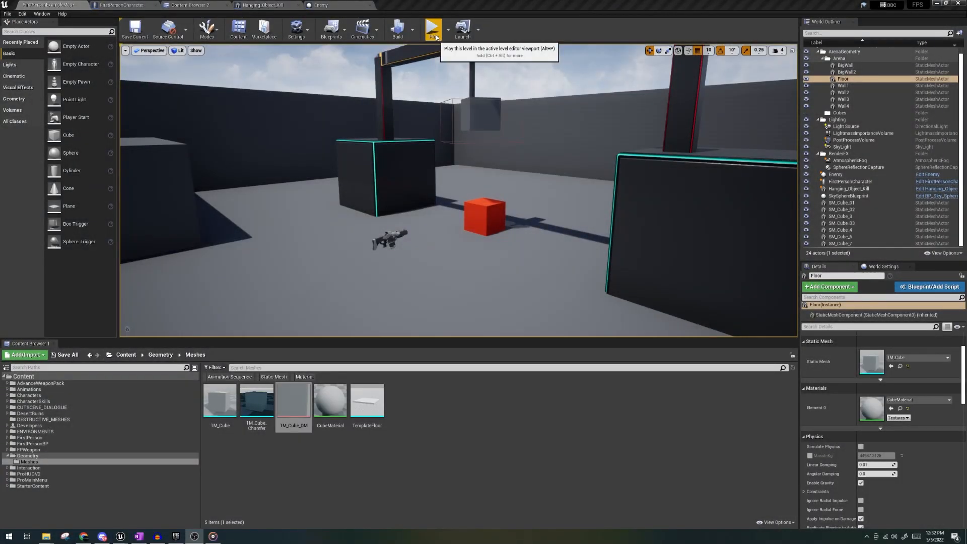
pyautogui.moveTo(559, 103)
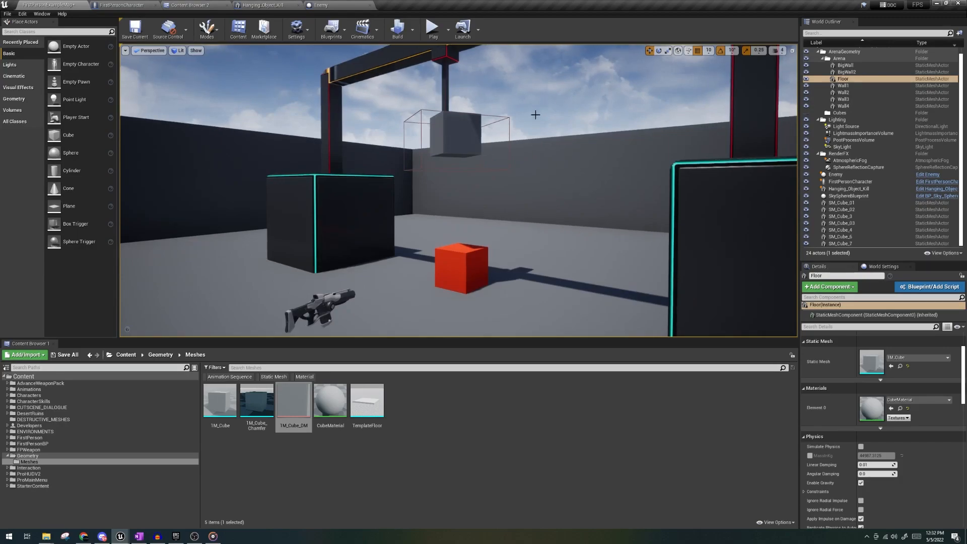
pyautogui.moveTo(483, 103)
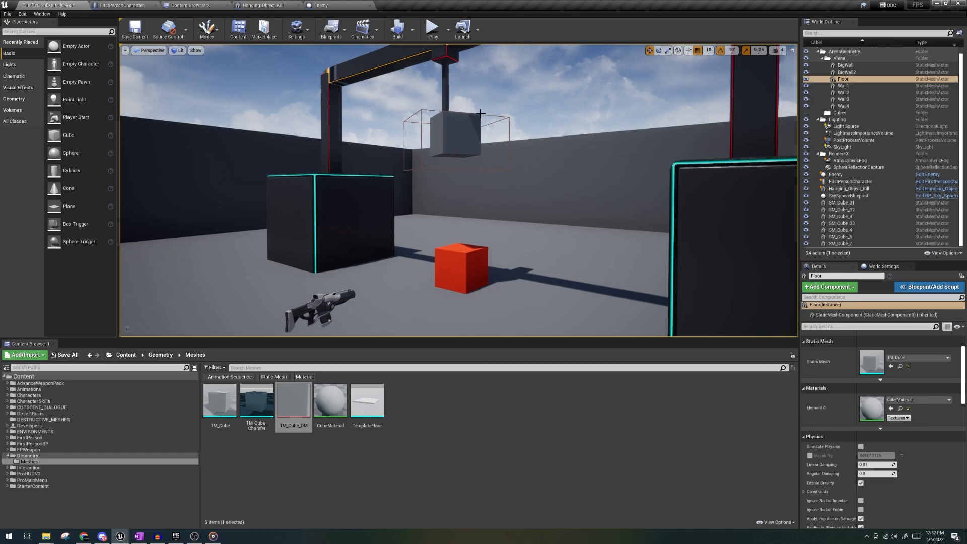
# - Test-play and stop the level, then open the new HangingObject blueprint for editing
pyautogui.click(432, 27)
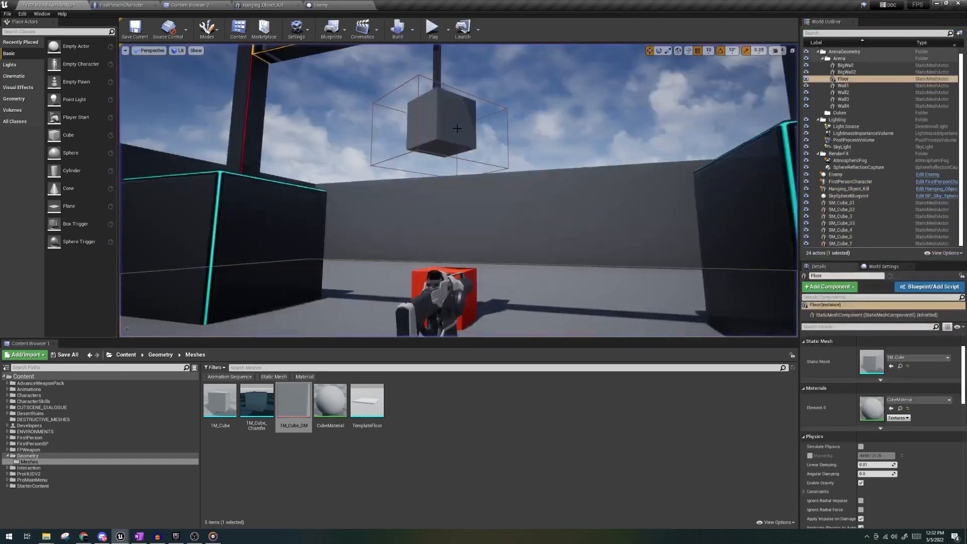
pyautogui.click(432, 27)
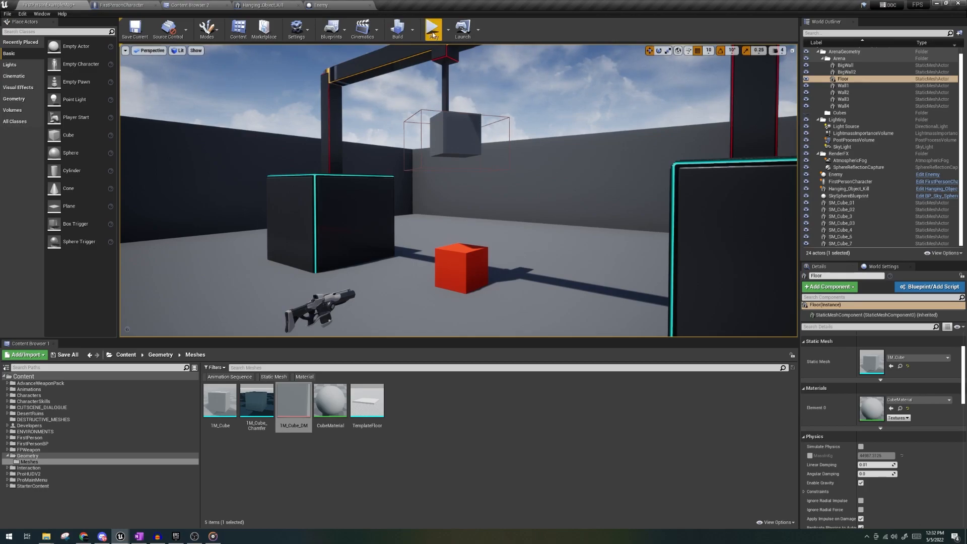
pyautogui.click(433, 28)
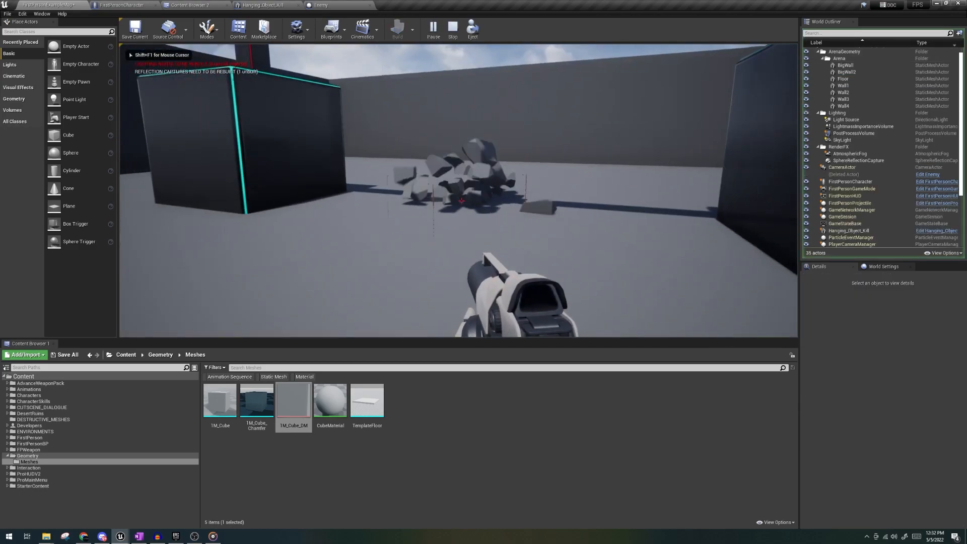
pyautogui.click(452, 27)
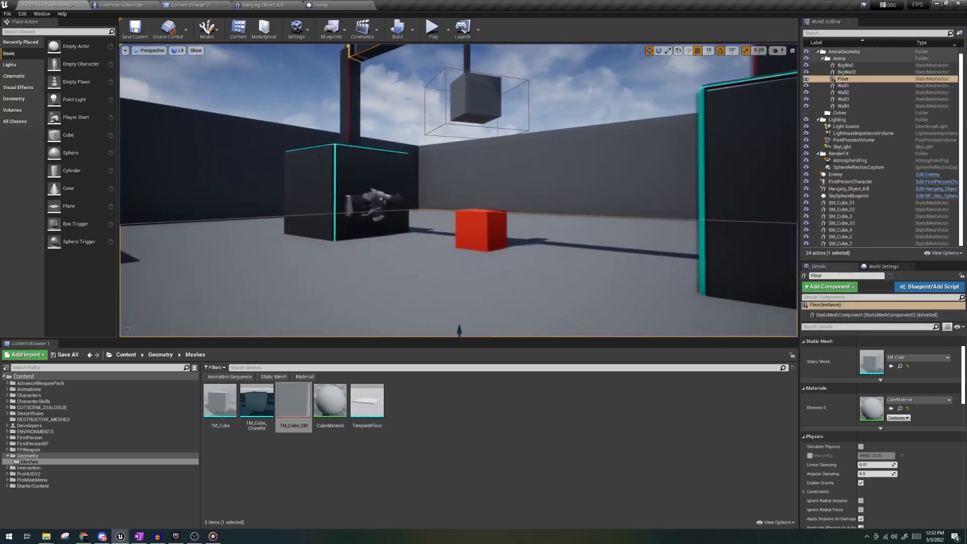
pyautogui.click(432, 28)
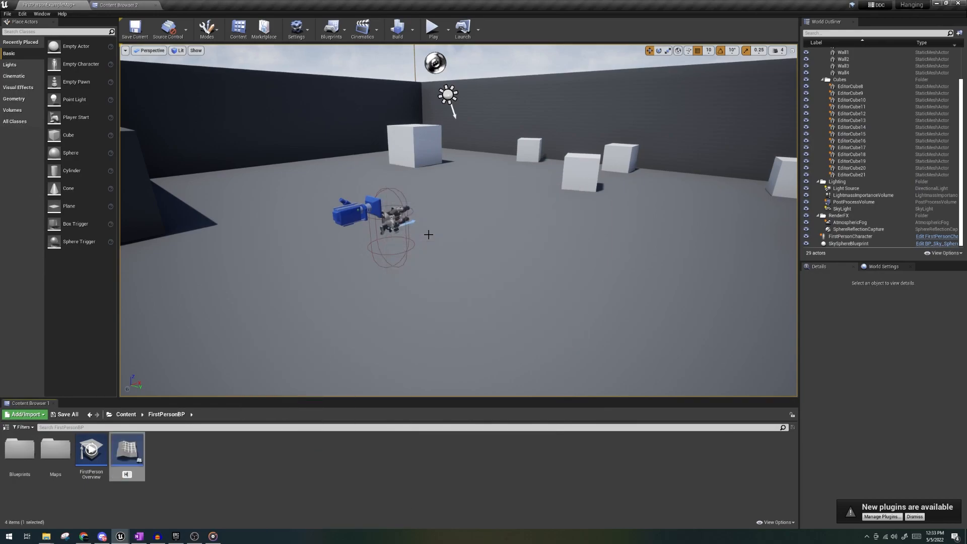
pyautogui.doubleClick(127, 448)
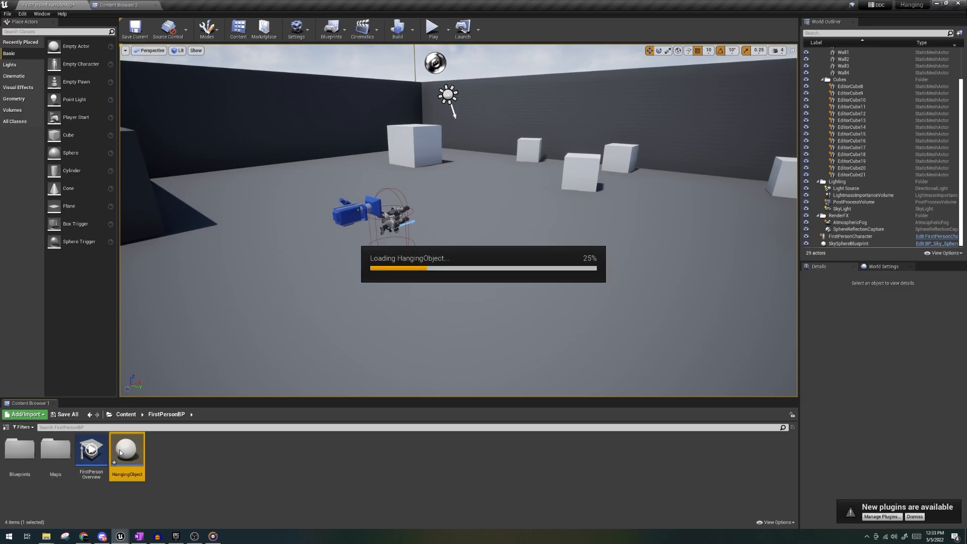
pyautogui.doubleClick(127, 447)
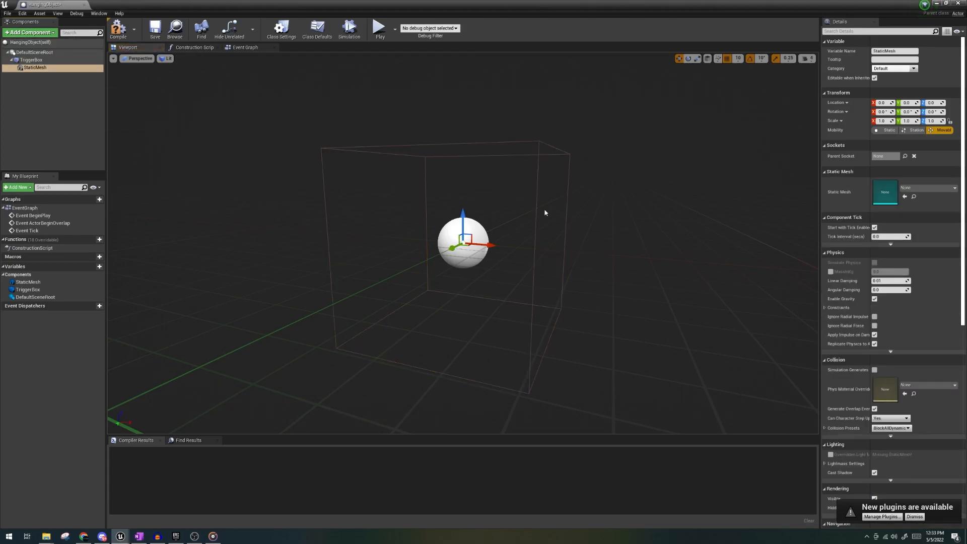
# - Route On Component Hit through Cast To FirstPersonProjectile and Do Once into Set Simulate Physics
pyautogui.click(30, 60)
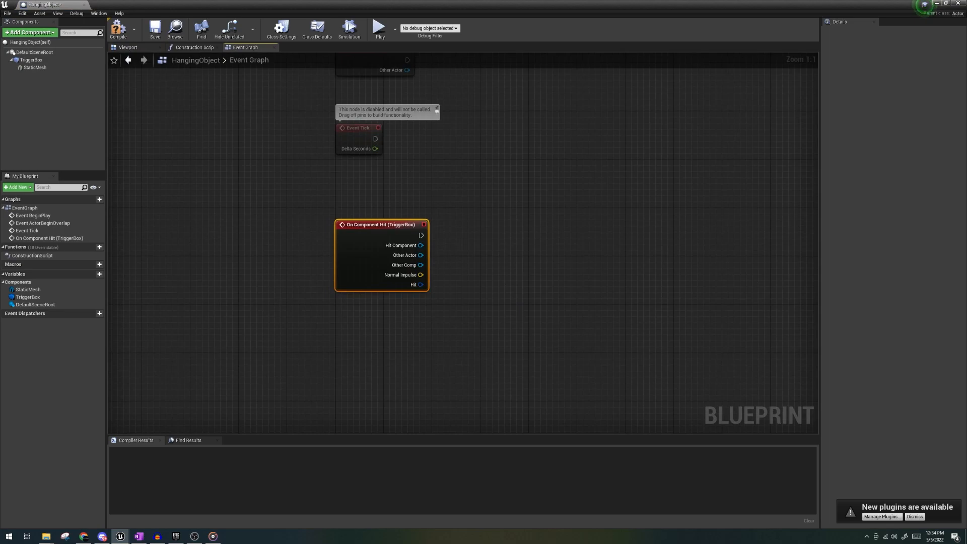
pyautogui.moveTo(420, 255); pyautogui.dragTo(459, 253)
pyautogui.write('set simulate p')
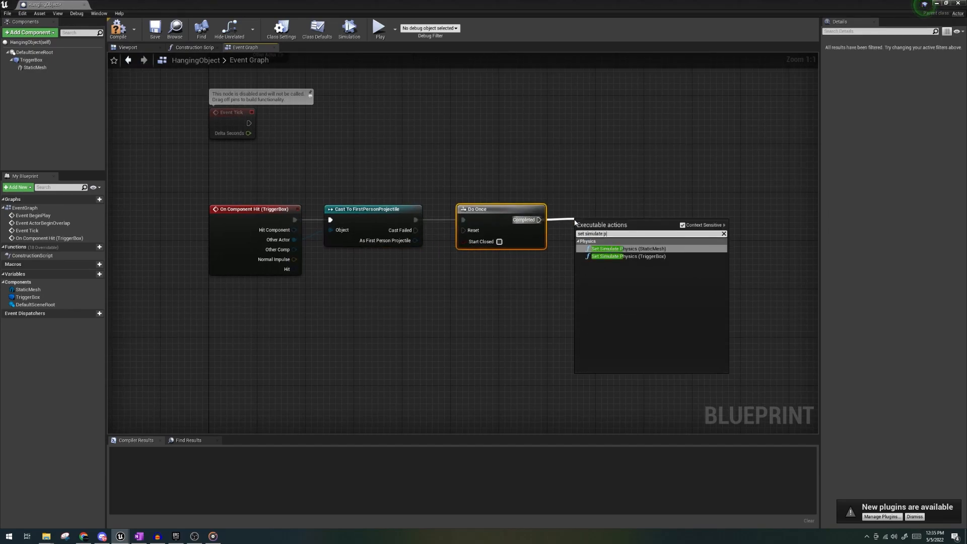
pyautogui.click(627, 248)
pyautogui.write('play sound')
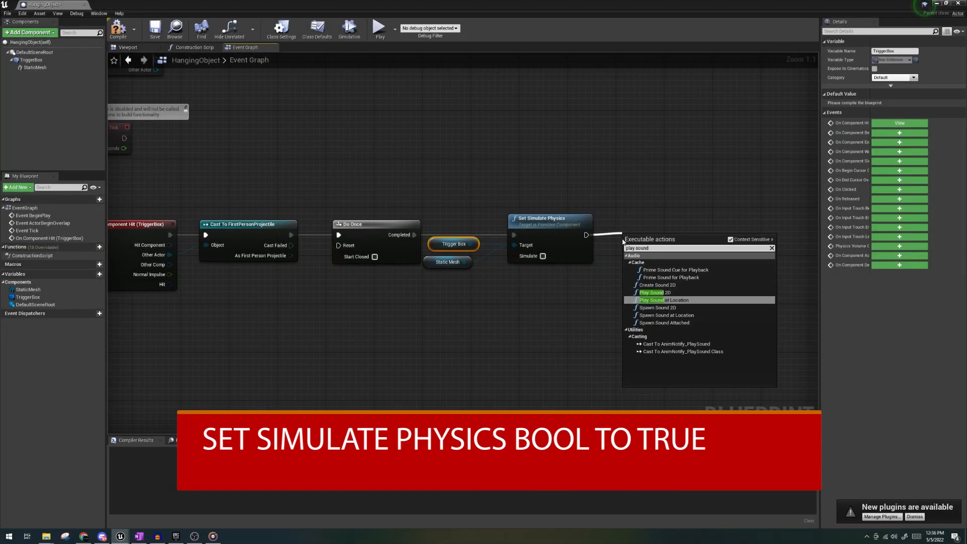
pyautogui.click(651, 292)
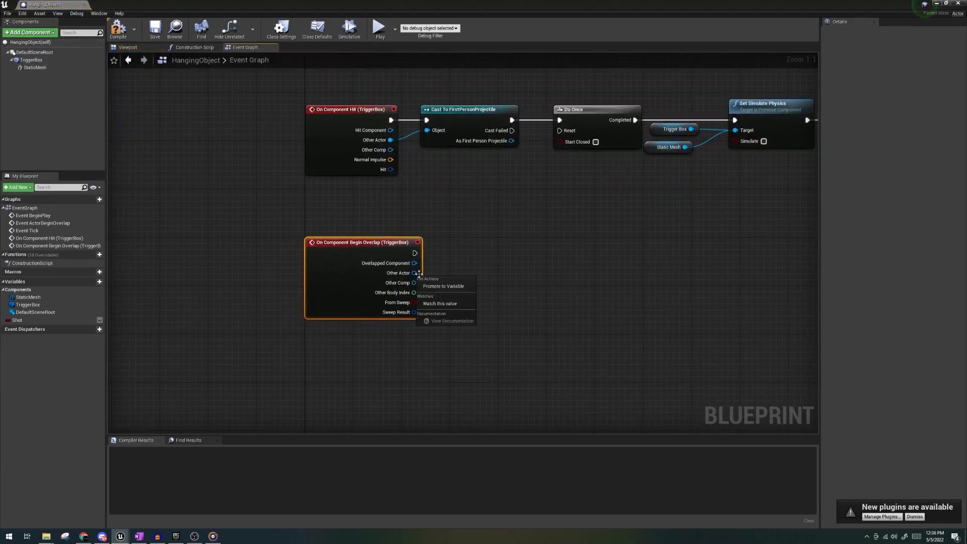
# - Store the overlap's Other Actor, apply 9999 damage to it, and destroy the TriggerBox after a delay
pyautogui.click(443, 285)
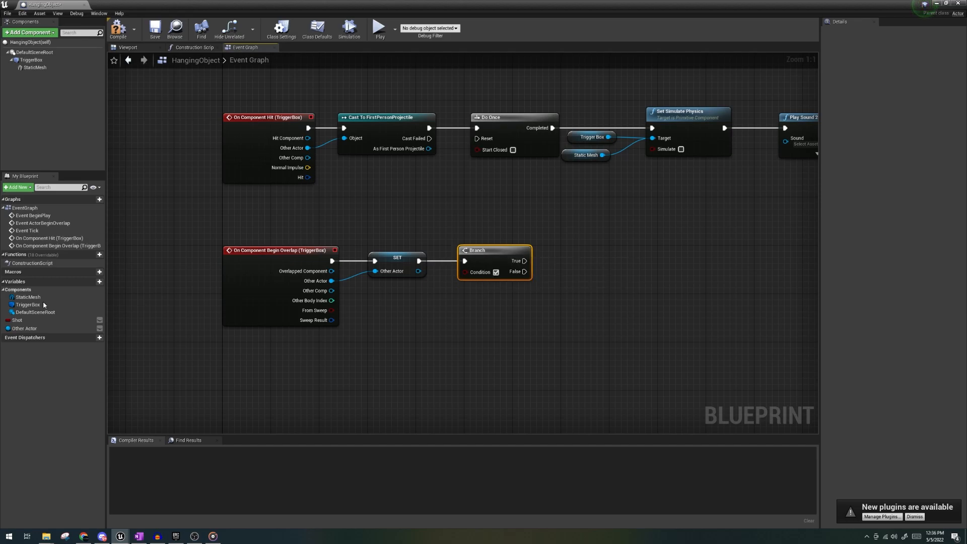
pyautogui.click(17, 320)
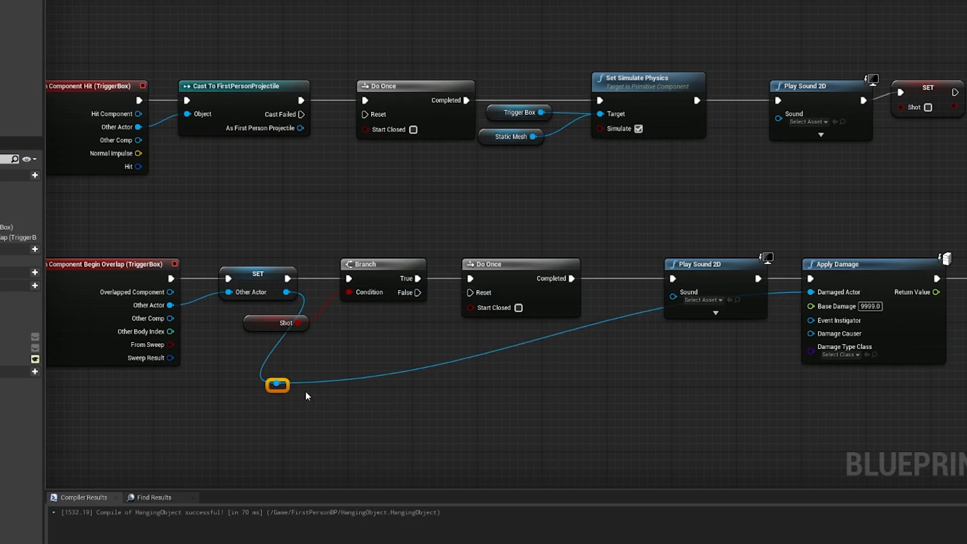
pyautogui.moveTo(277, 385); pyautogui.dragTo(764, 369)
pyautogui.write('destroy comp')
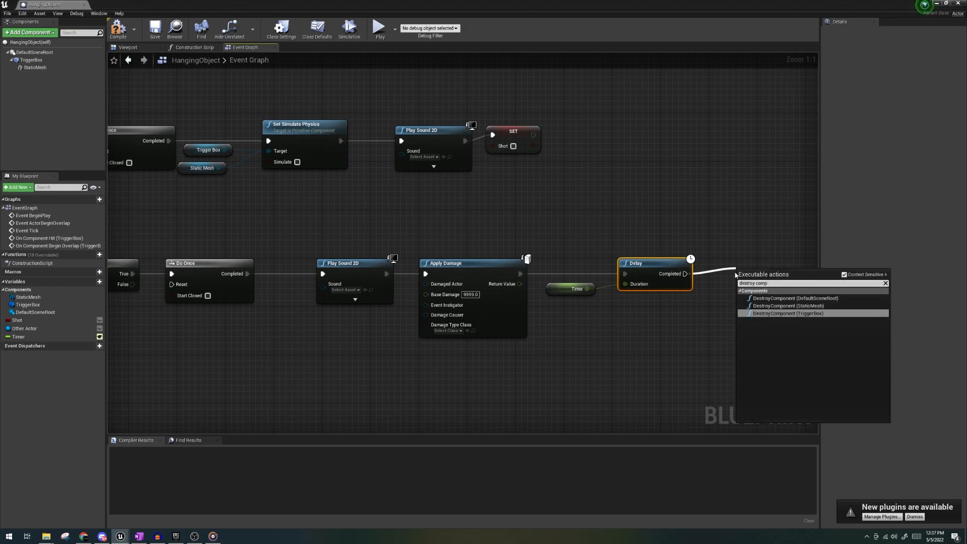
pyautogui.click(786, 313)
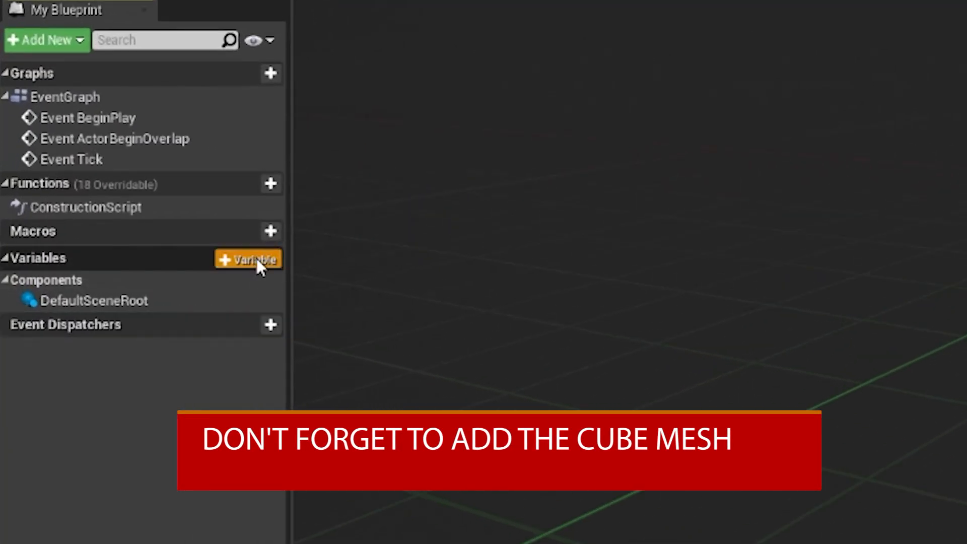
# - Give the Enemy blueprint a float Health variable and a Static Mesh component
pyautogui.click(248, 258)
pyautogui.write('sta')
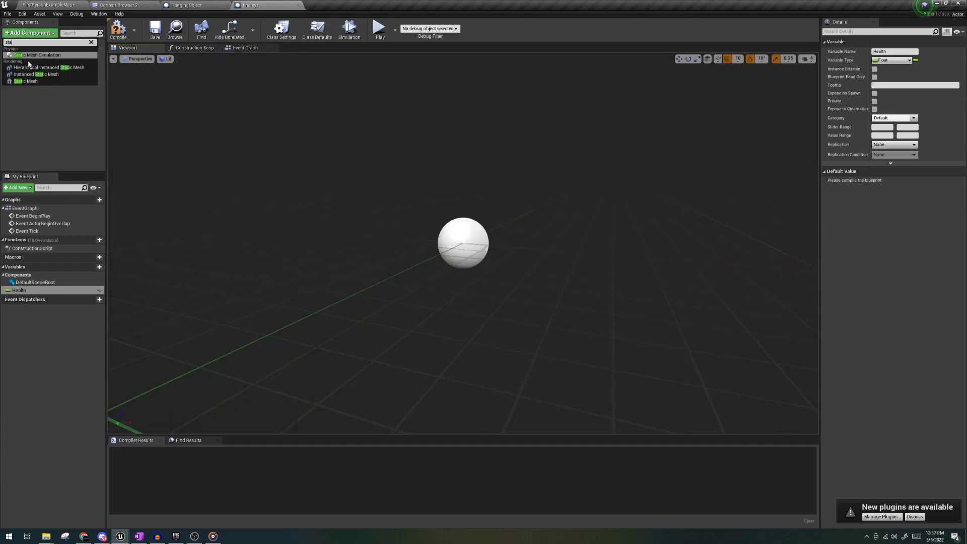
pyautogui.click(244, 48)
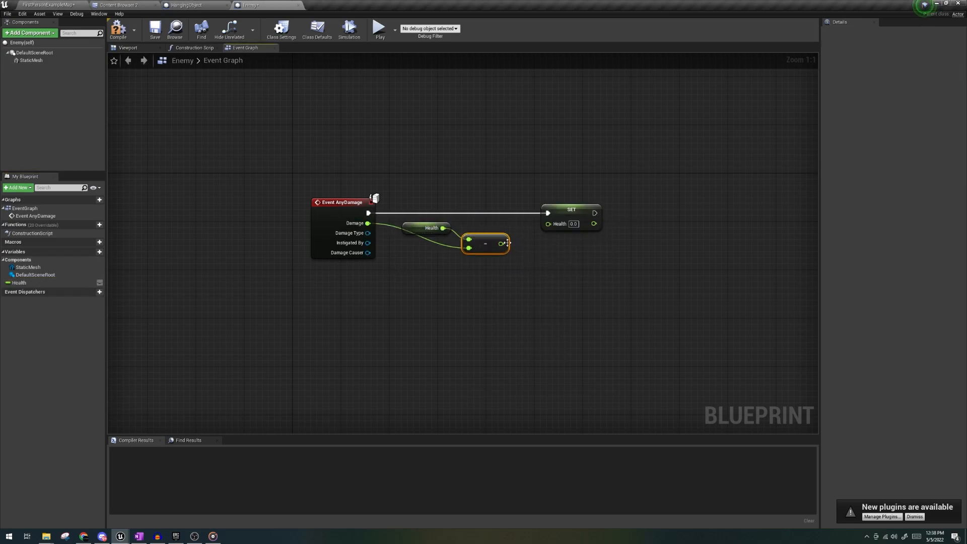
# - Connect the Health minus Damage result to the SET Health node's input
pyautogui.moveTo(505, 243); pyautogui.dragTo(548, 222)
pyautogui.write('bran')
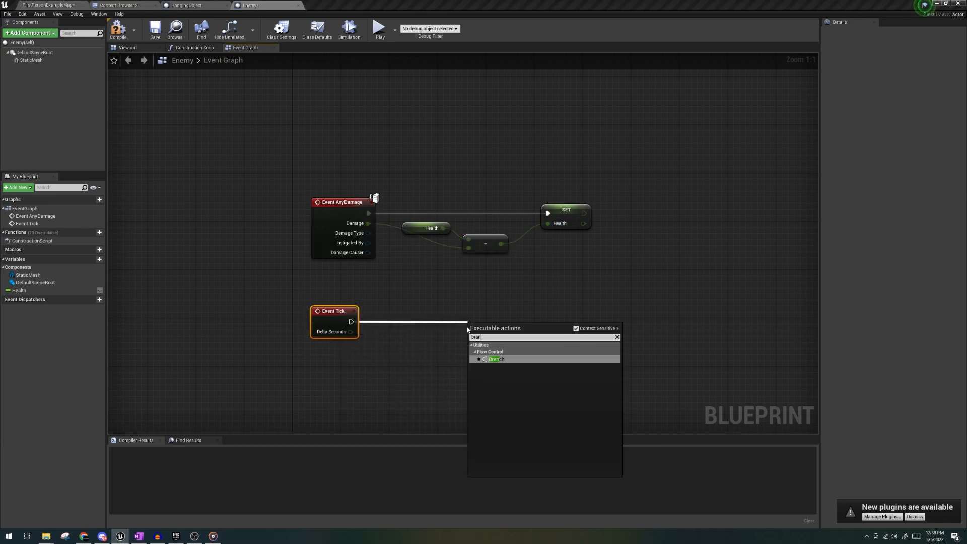
# - On Event Tick, branch on Health below 1.0 and destroy the Enemy when true
pyautogui.click(494, 359)
pyautogui.write('destroy ac')
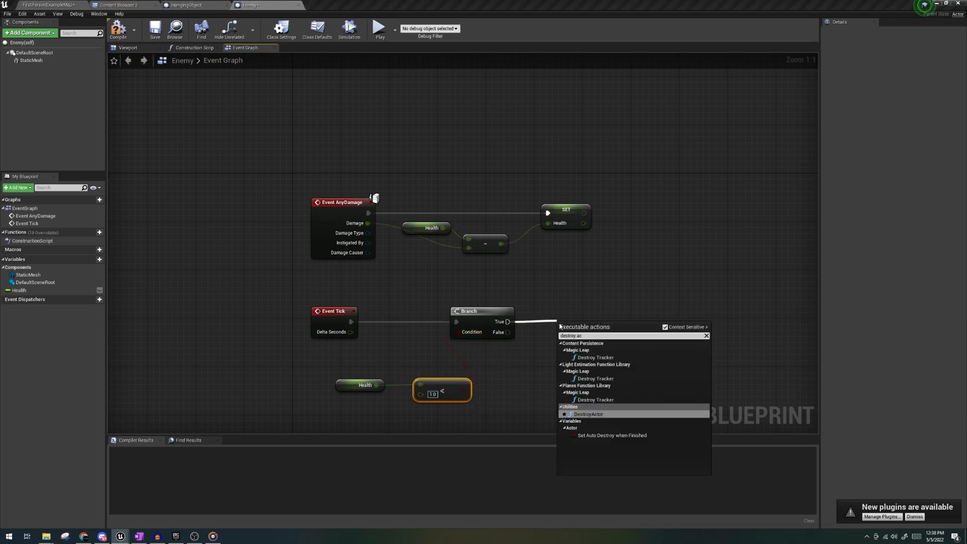
pyautogui.click(588, 414)
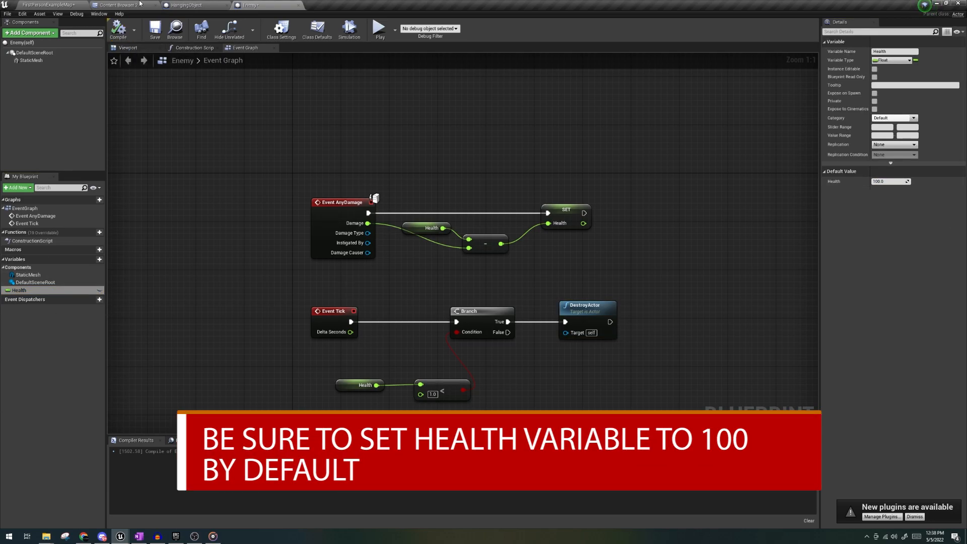
pyautogui.click(117, 30)
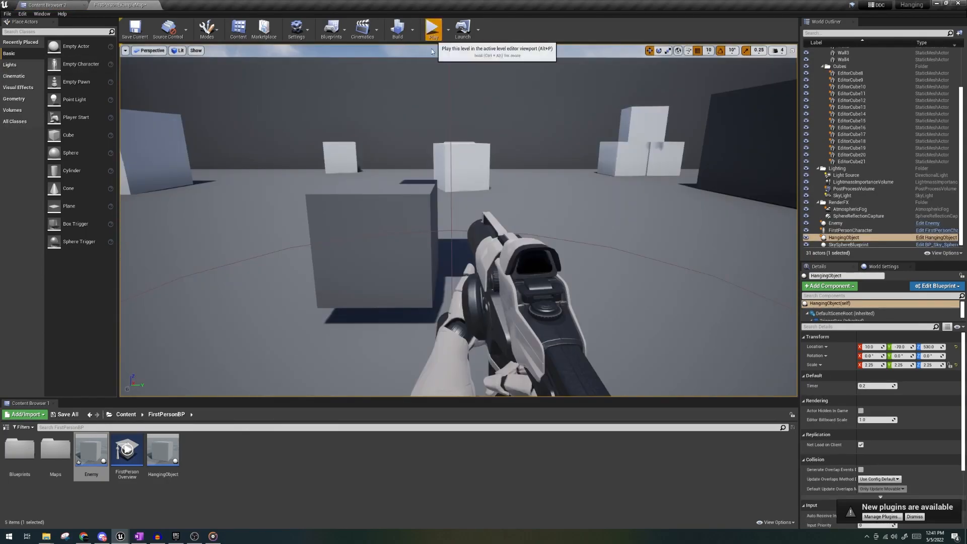
# - Enter a location value of 10 for the HangingObject in the Details panel
pyautogui.click(433, 28)
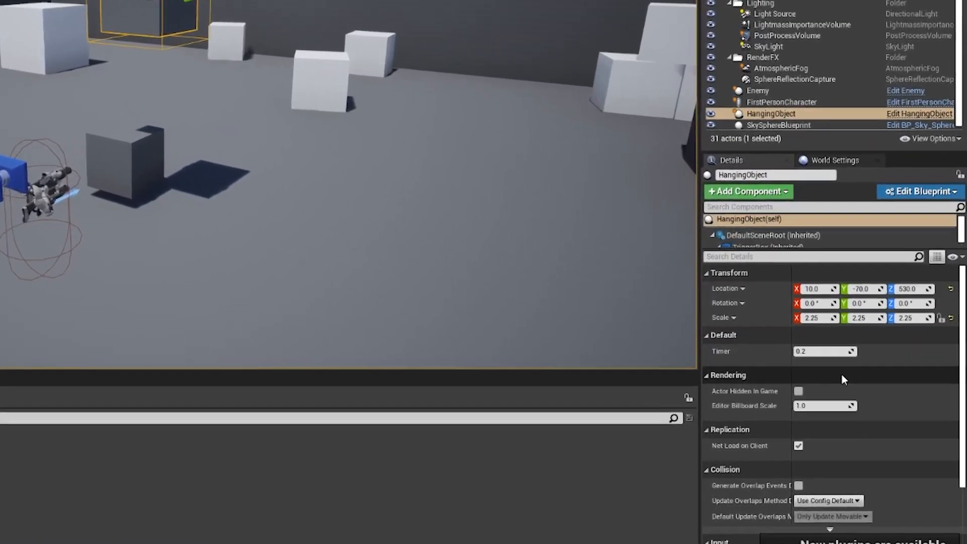
pyautogui.write('10')
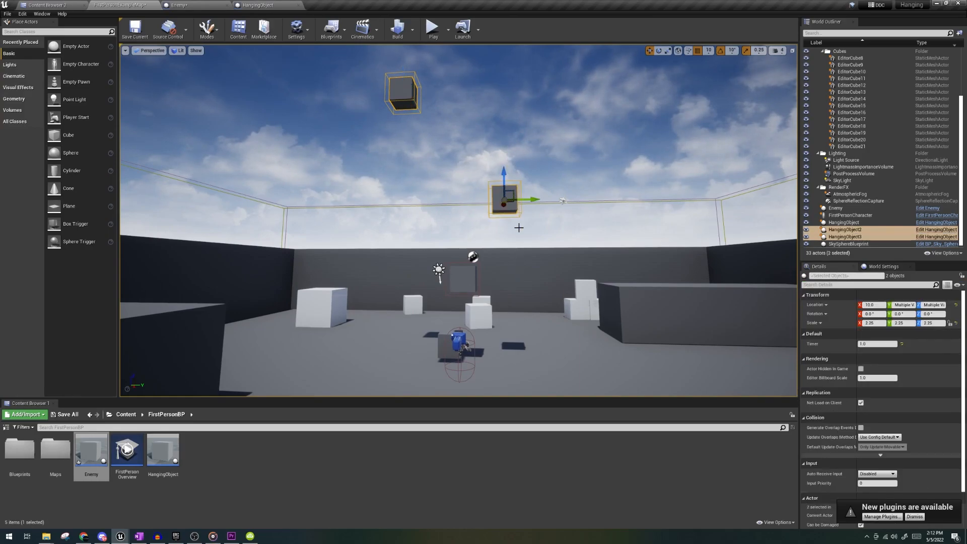
# - Promote the Play Sound 2D Sound pin to a variable named 'Hit Sound'
pyautogui.click(256, 5)
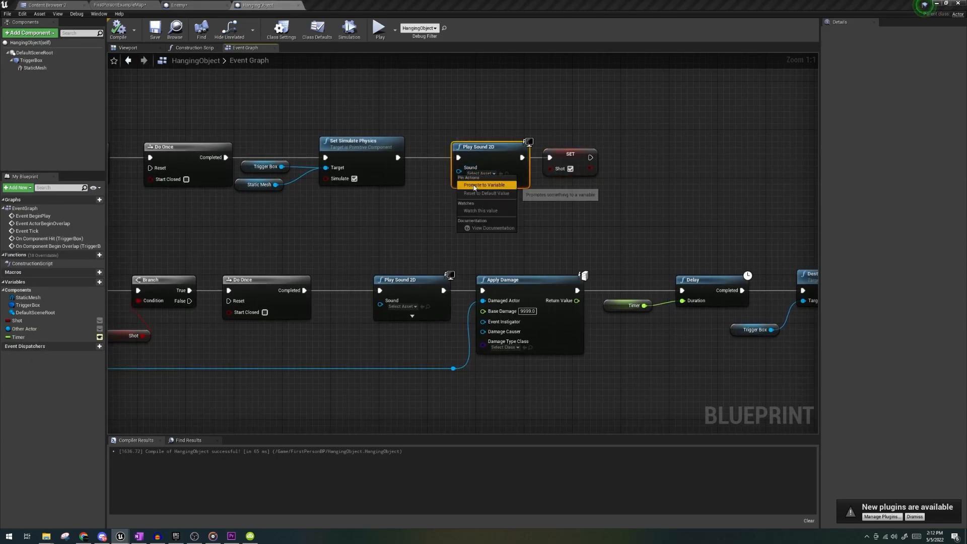
pyautogui.click(484, 184)
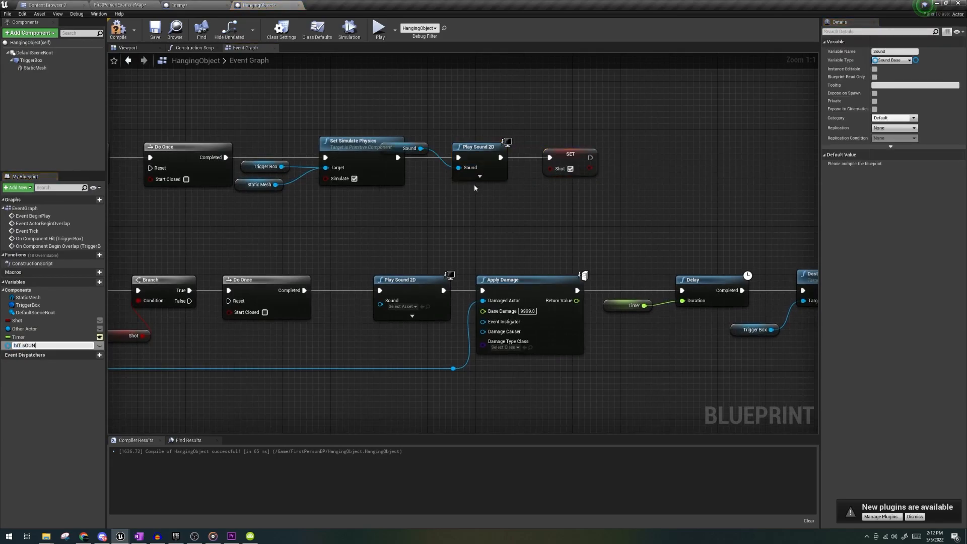
pyautogui.write('Hit Sound')
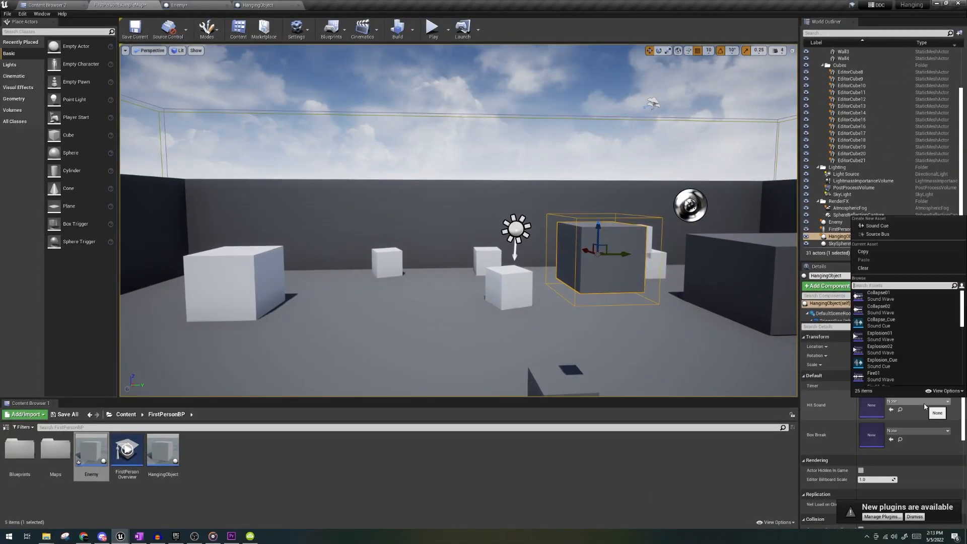
# - Return to the HangingObject blueprint and bring up the editor's plugin list
pyautogui.click(254, 5)
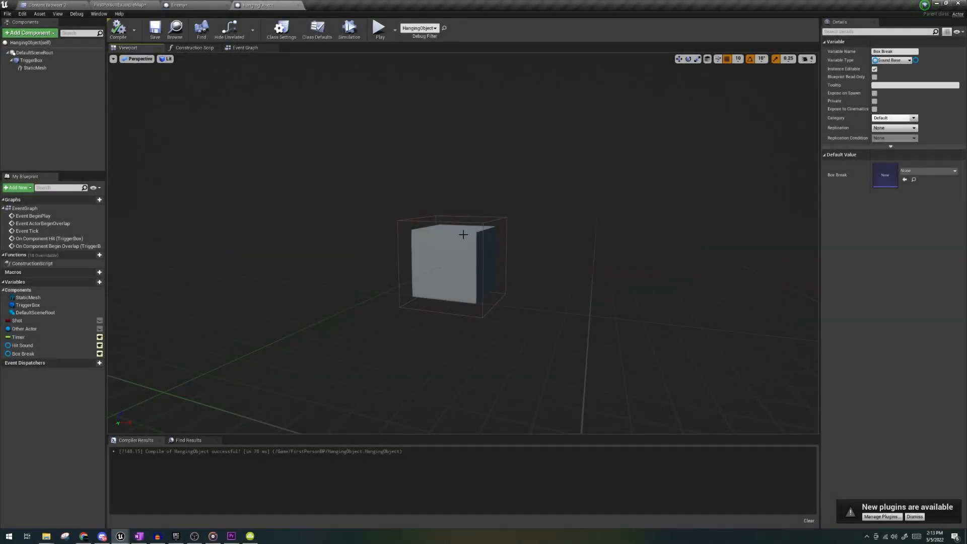
pyautogui.click(35, 68)
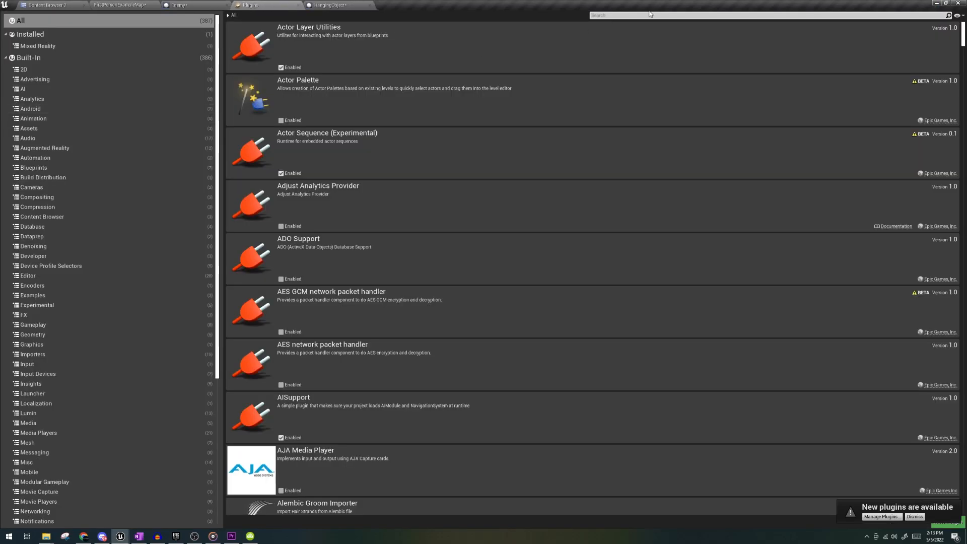
# - Enable the Apex Destruction plugin found by searching 'apex', and save the modified assets
pyautogui.write('apex')
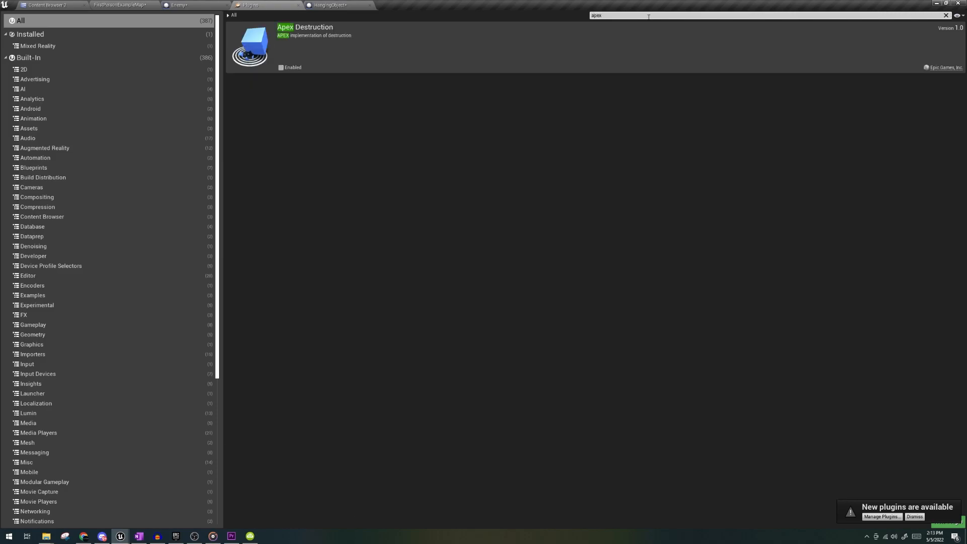
pyautogui.click(280, 67)
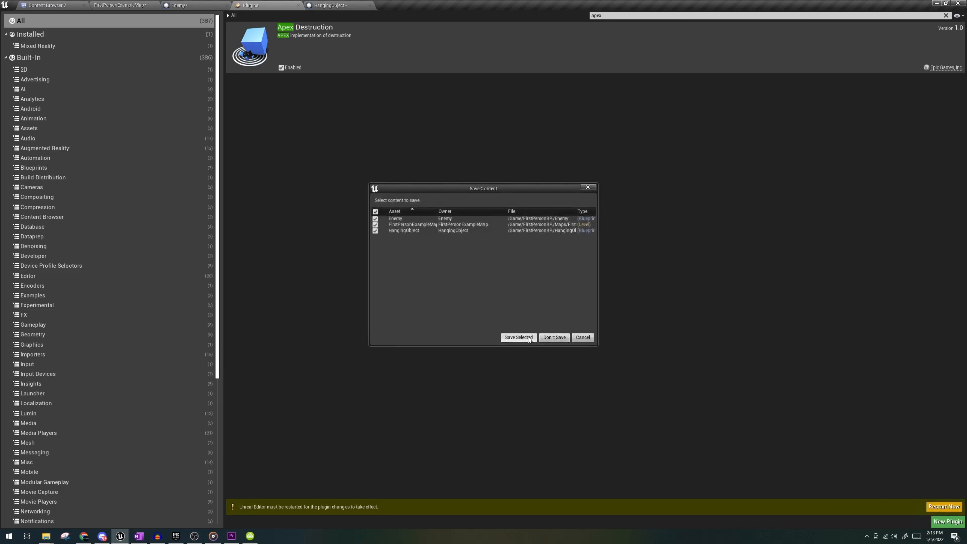
pyautogui.click(517, 337)
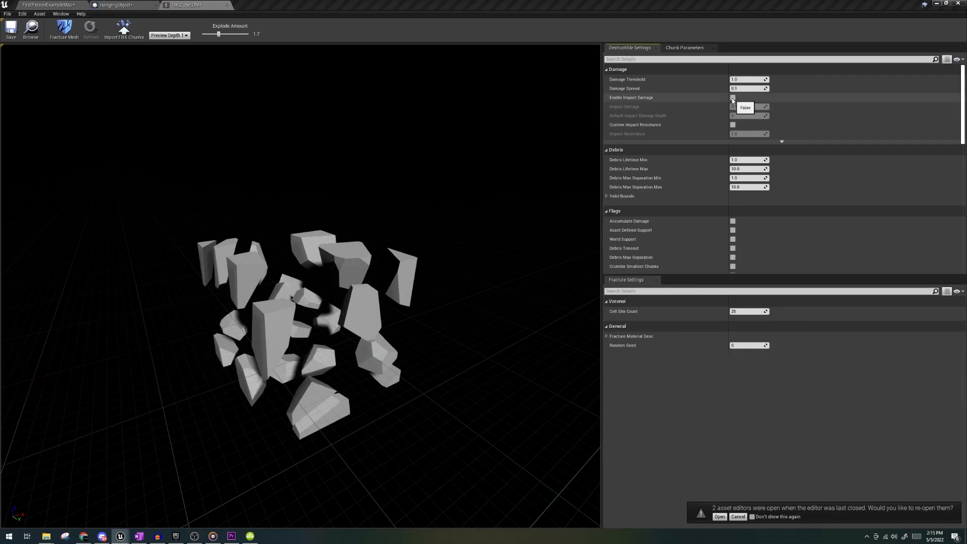
# - Turn on Enable Impact Damage for the fractured cube destructible mesh
pyautogui.click(733, 97)
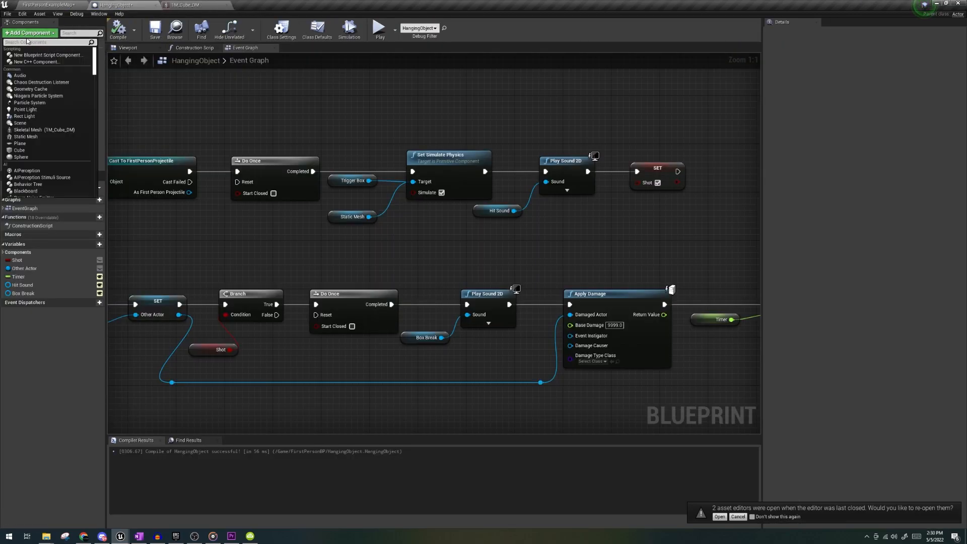
# - Add a TM_Cube_DM Destructible component to HangingObject and inspect components in the Viewport
pyautogui.write('destr')
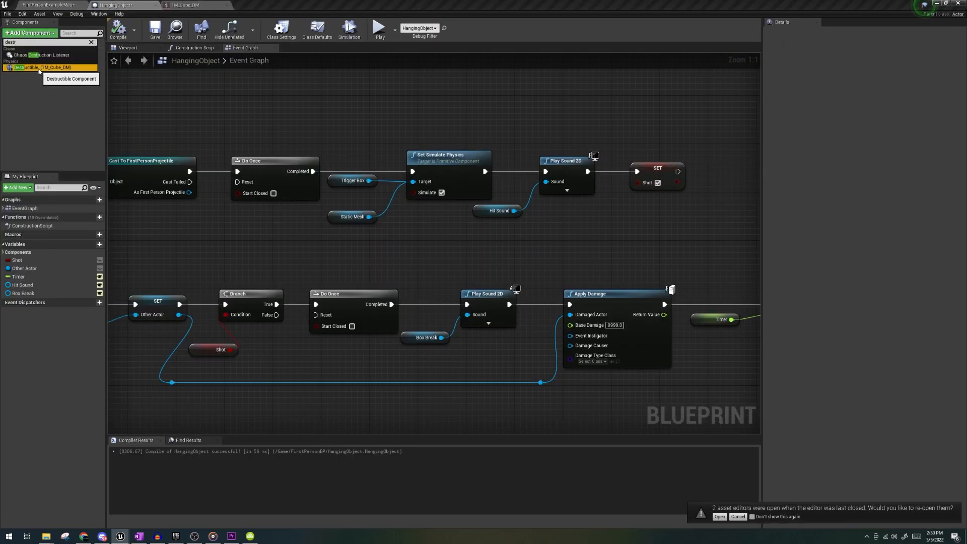
pyautogui.click(36, 67)
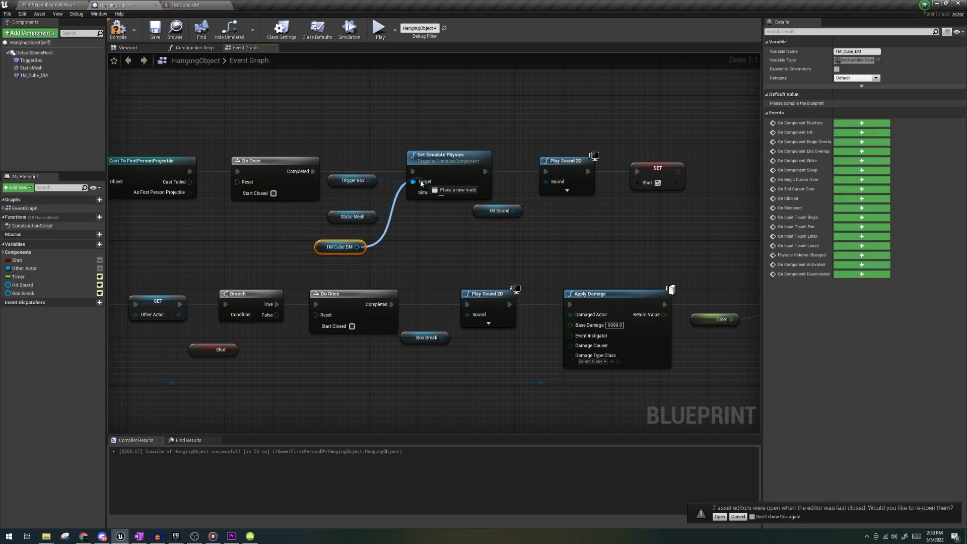
pyautogui.click(127, 48)
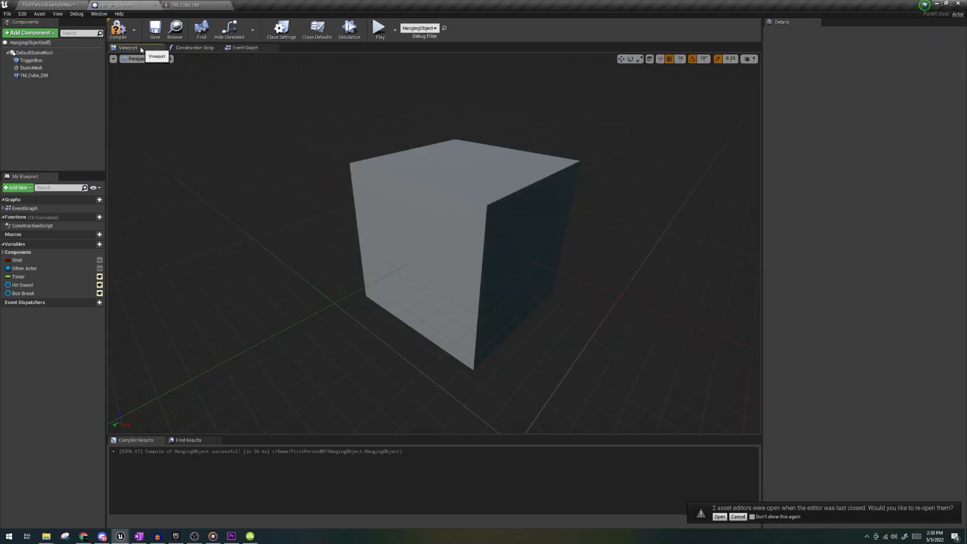
pyautogui.click(33, 68)
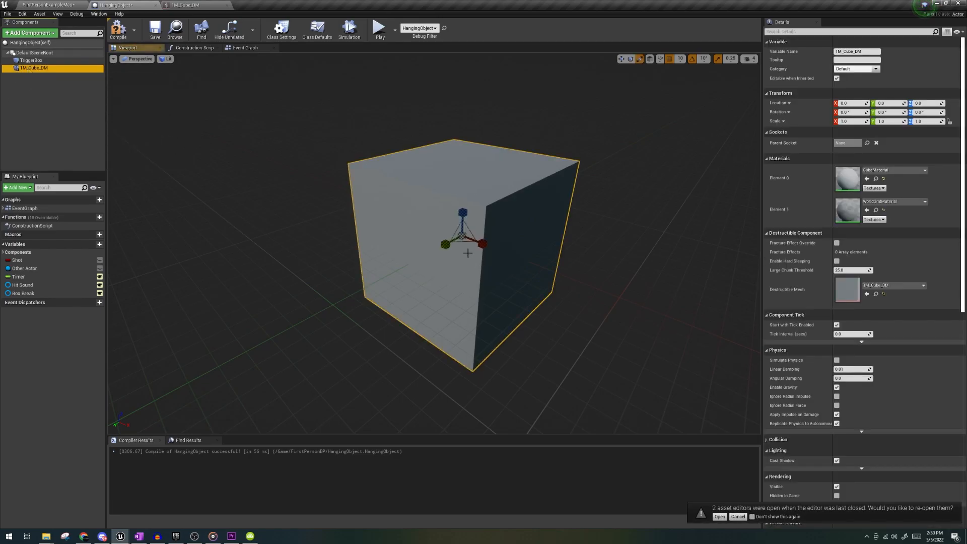
pyautogui.click(30, 60)
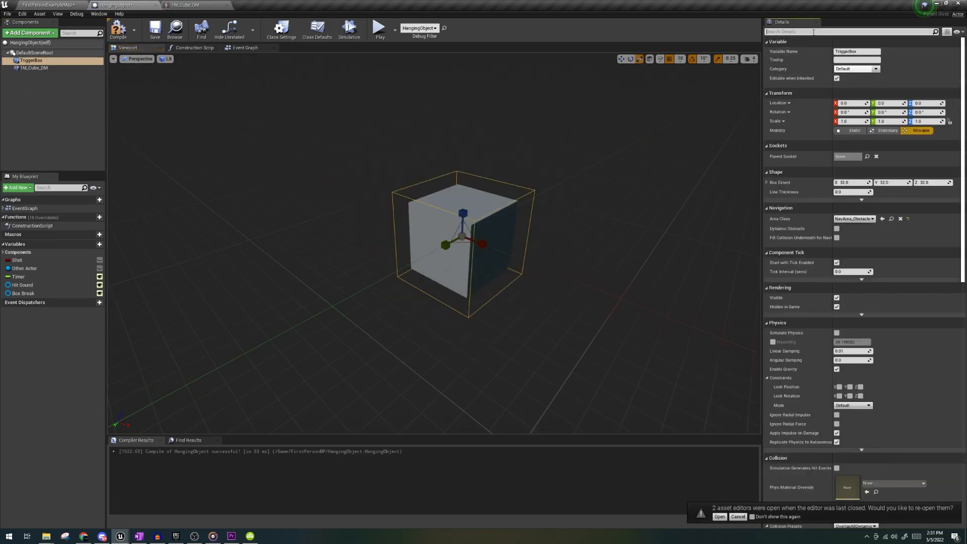
# - Set the TriggerBox Collision Presets to Custom and change its Destructible response
pyautogui.write('coll')
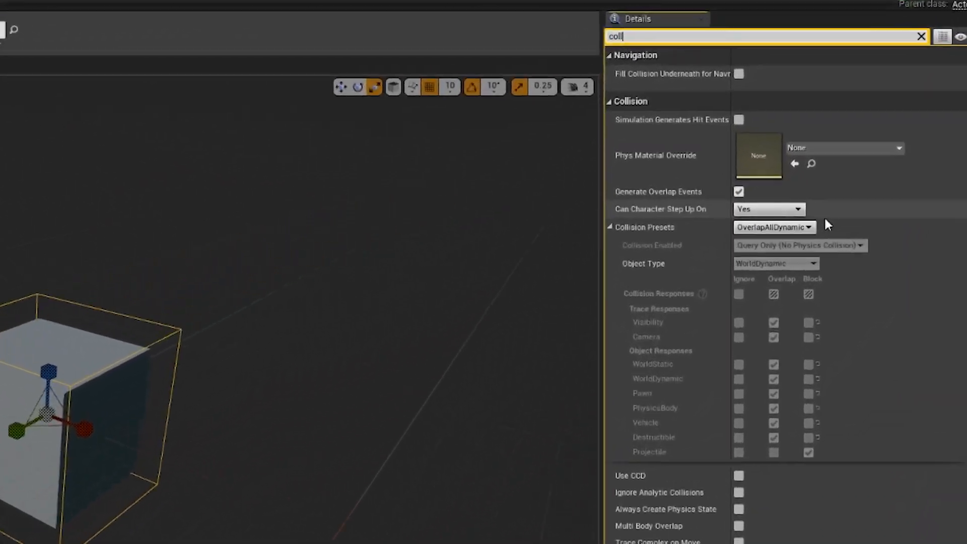
pyautogui.click(774, 228)
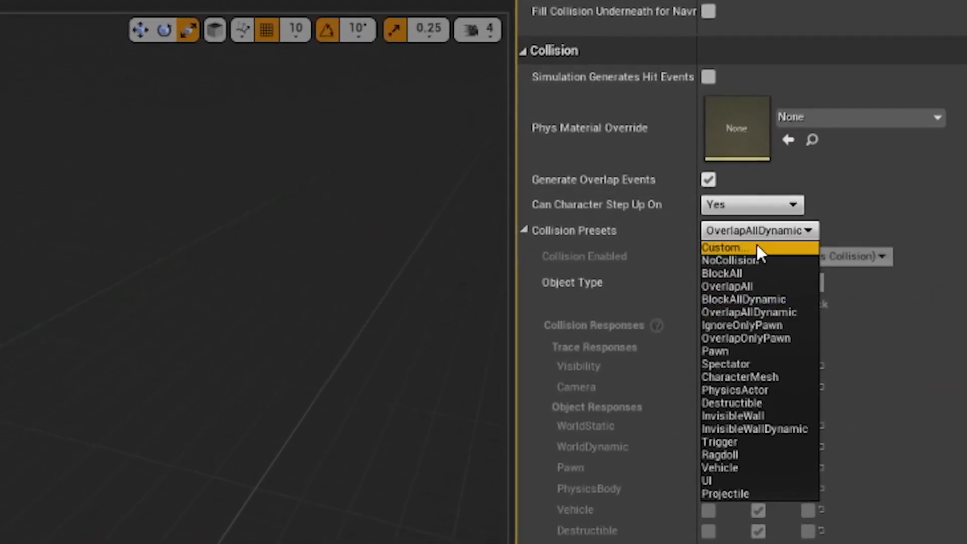
pyautogui.click(734, 247)
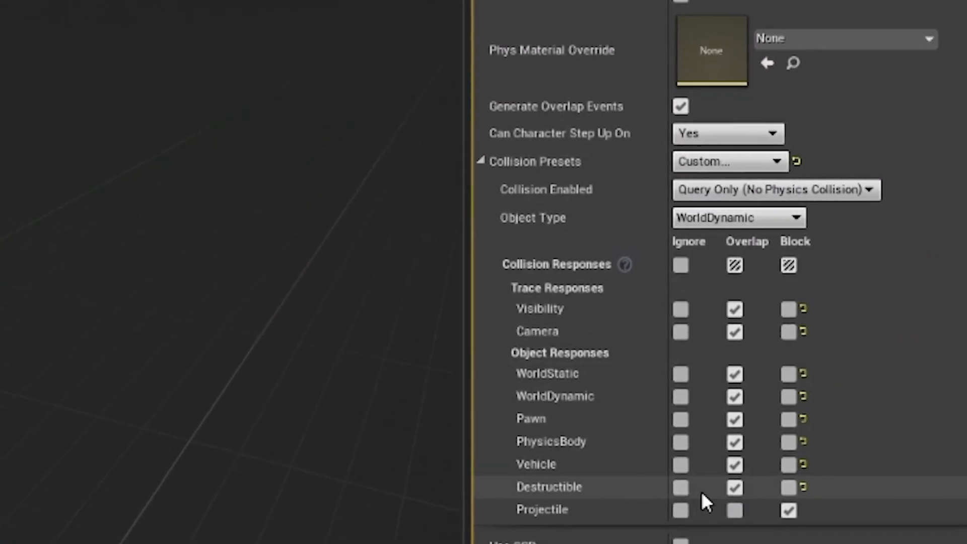
pyautogui.click(680, 487)
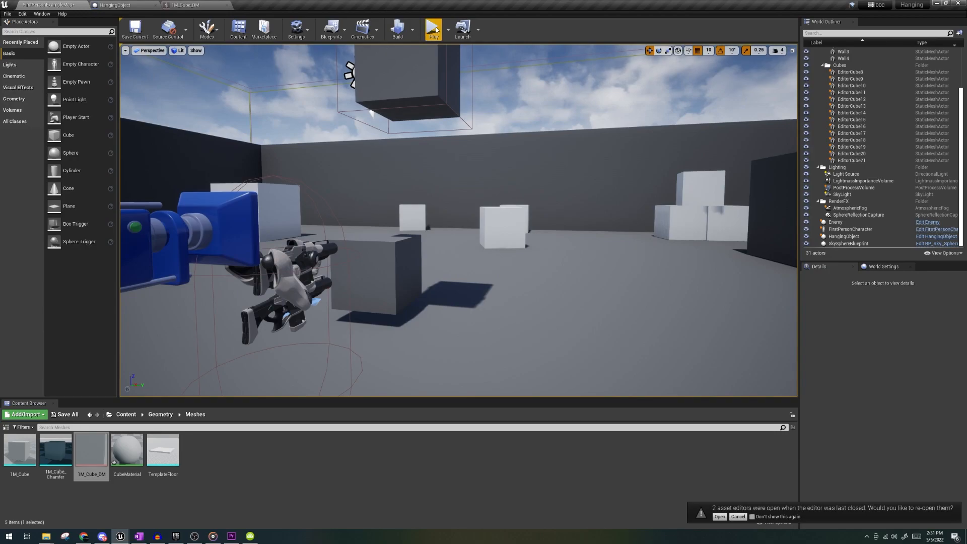
# - Play the arena level to test the hanging cube
pyautogui.click(434, 28)
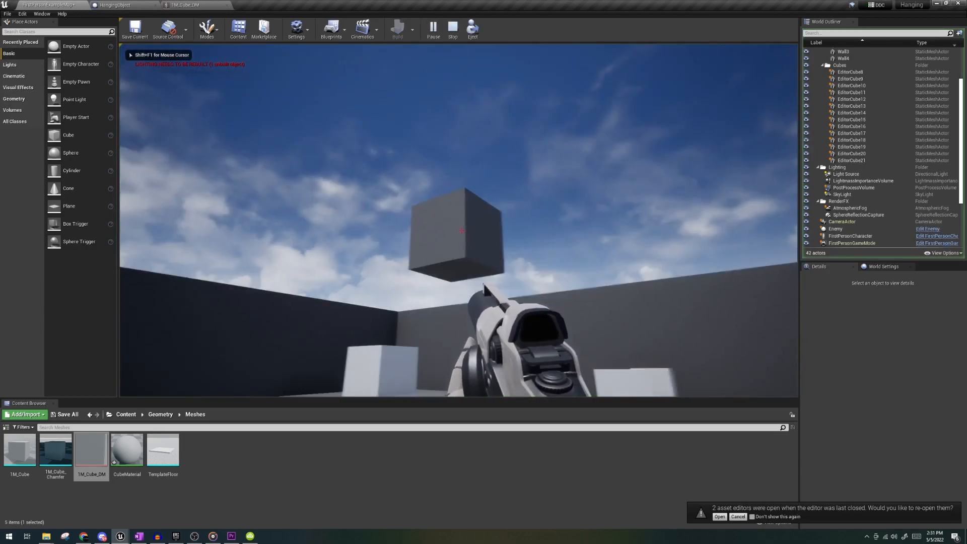